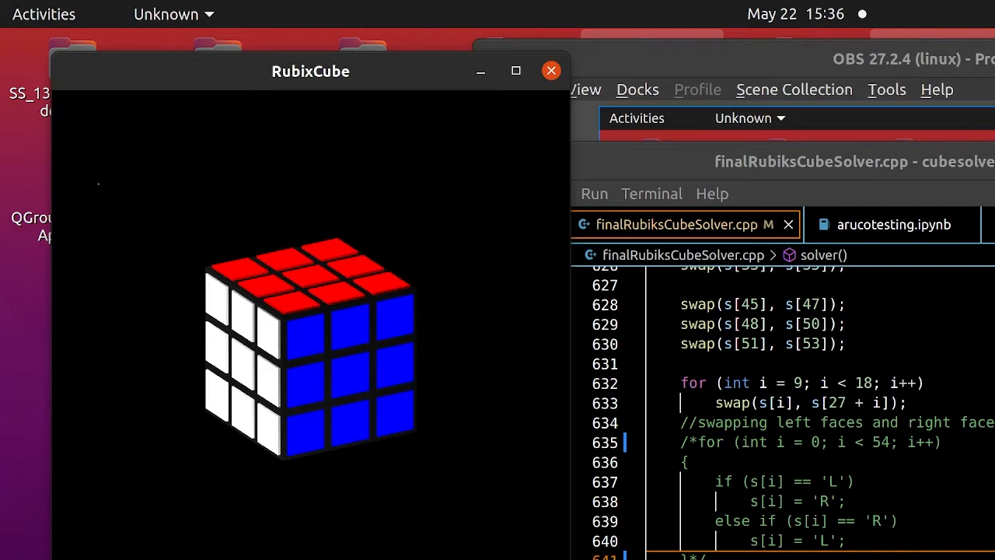
# - Remove the /* and */ comment markers around the face-swapping for loop at line 635
pyautogui.press('q')
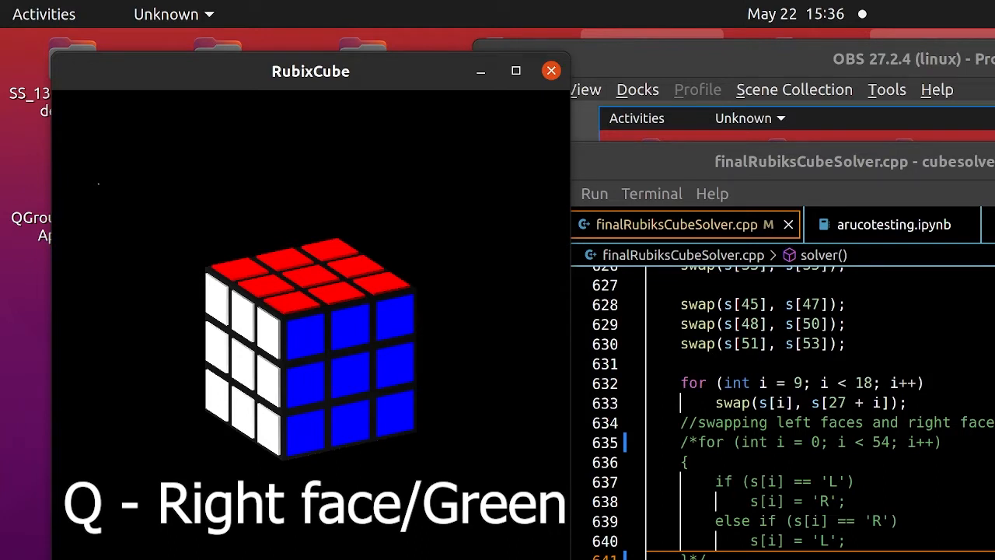
pyautogui.press('w')
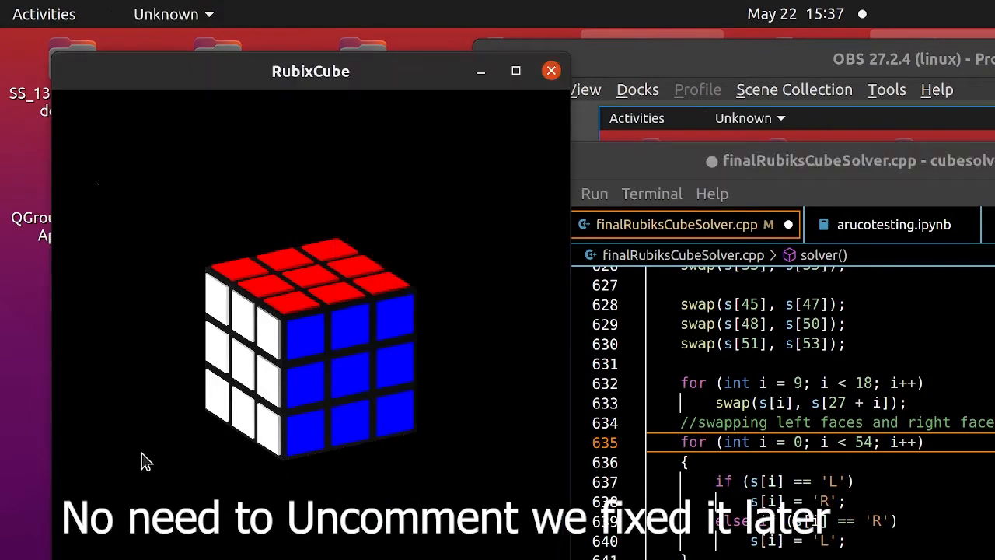
pyautogui.click(551, 71)
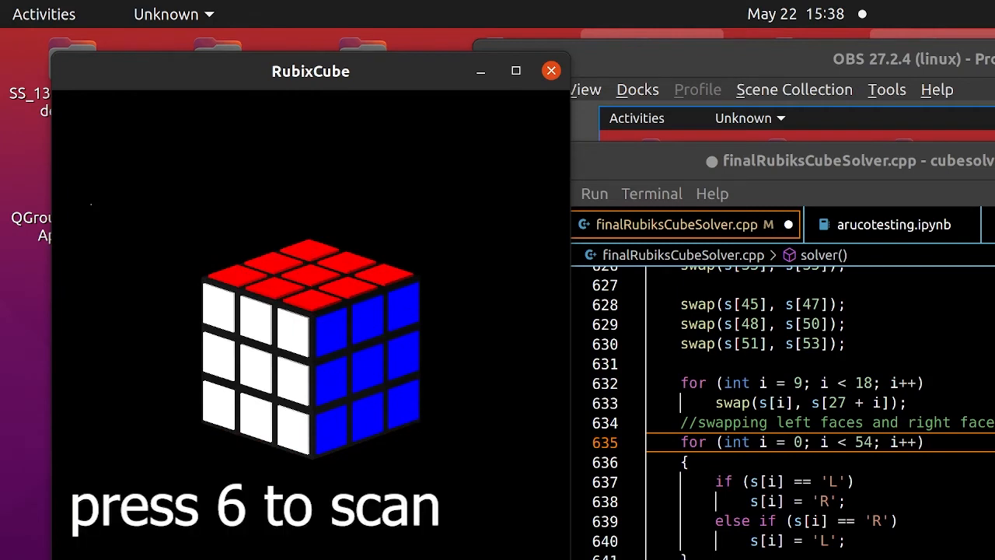
pyautogui.press('6')
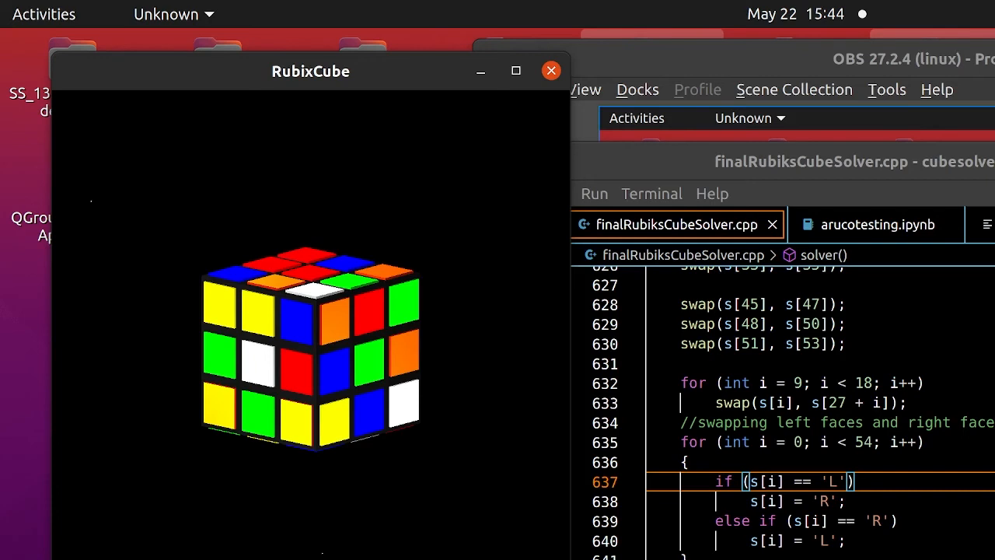
pyautogui.moveTo(282, 529)
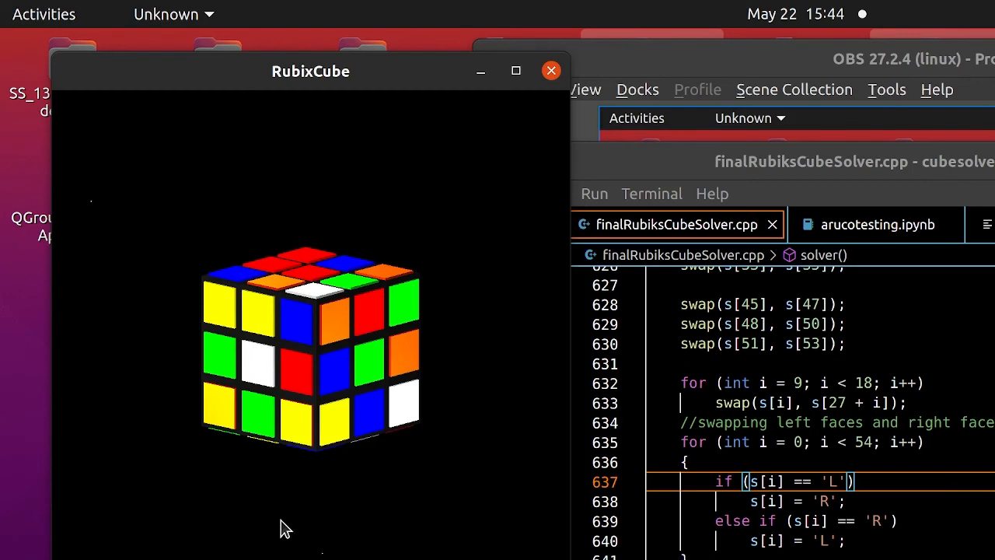